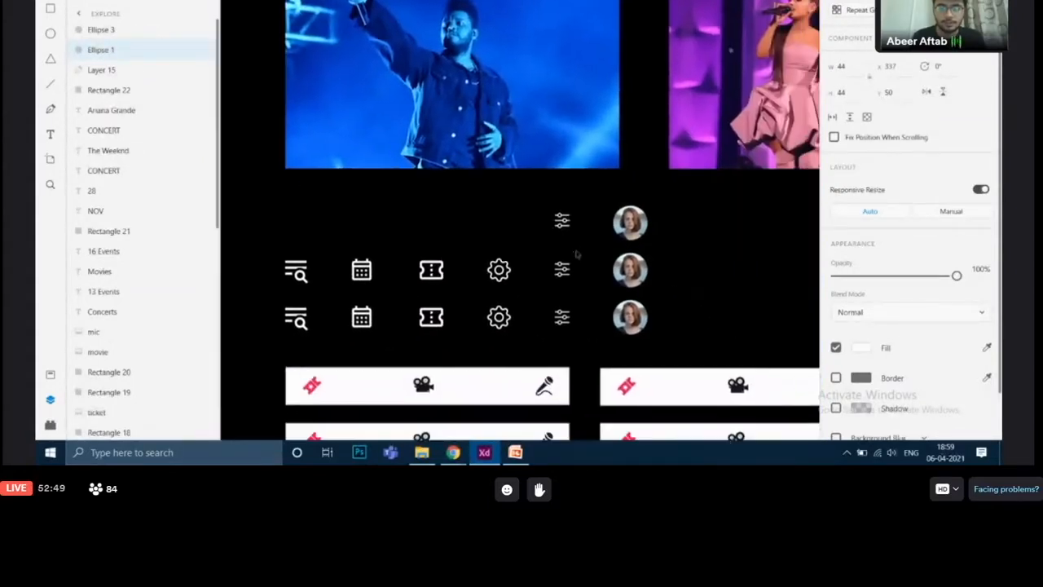
# Pick a filter icon, then delete the small icon beside the profile photo.
pyautogui.click(629, 221)
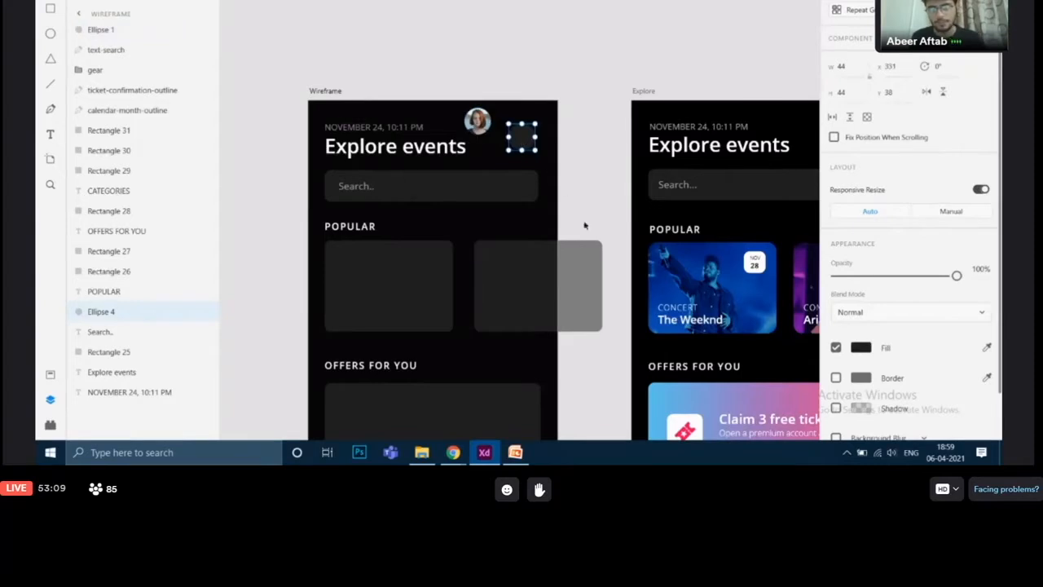
pyautogui.moveTo(613, 137)
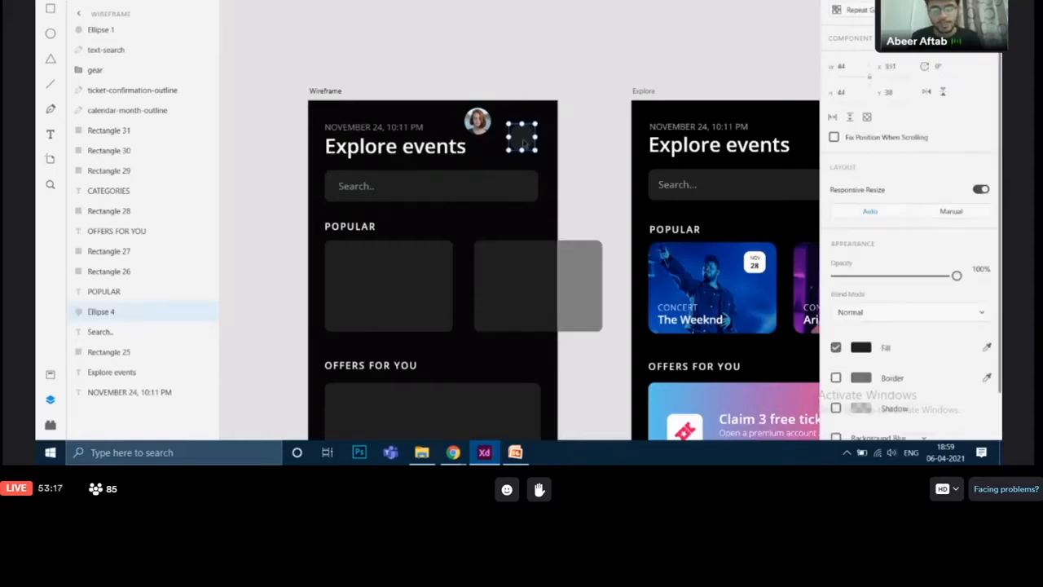
pyautogui.rightClick(521, 139)
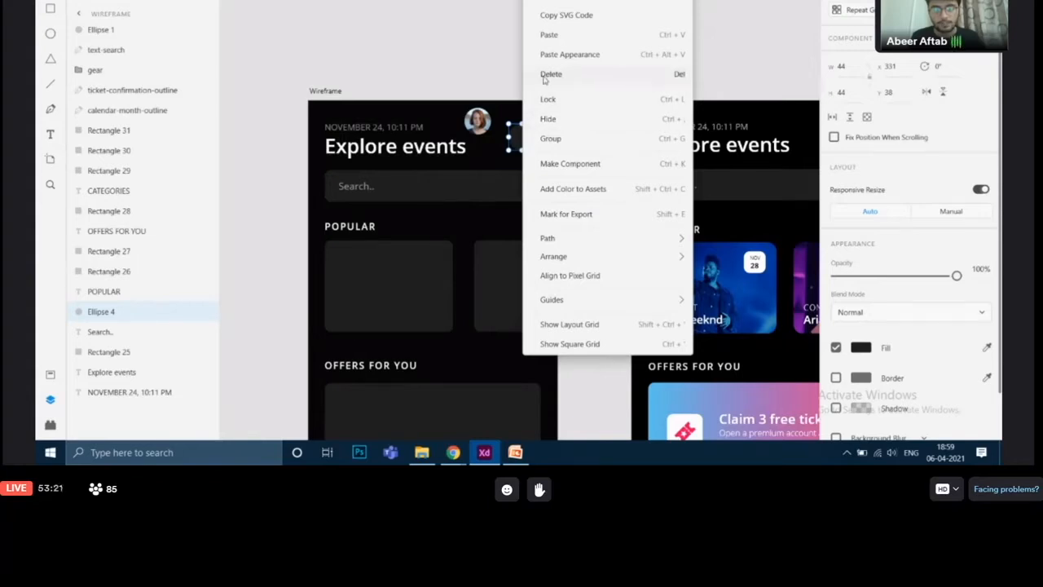
pyautogui.click(551, 75)
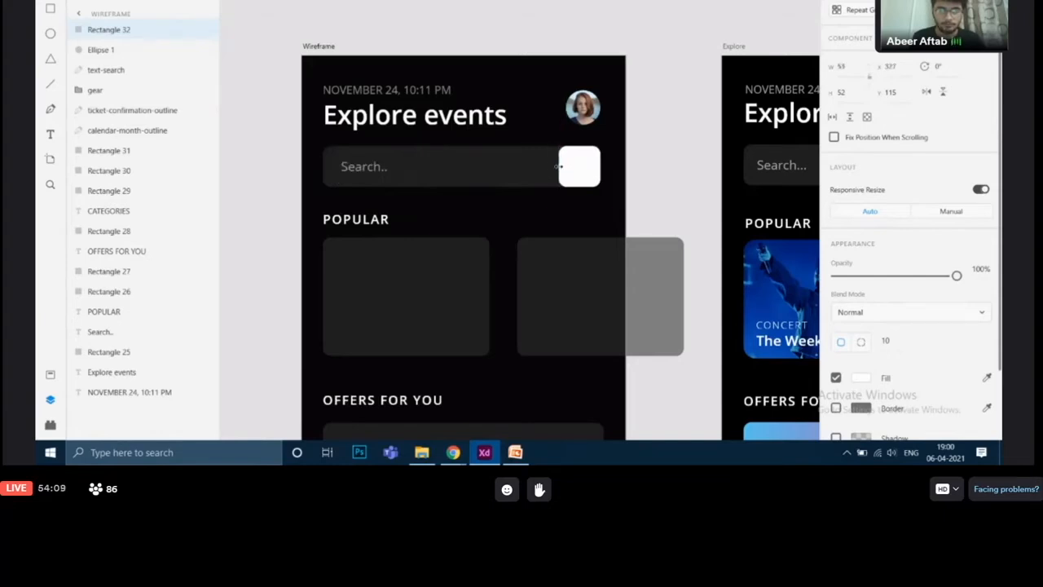
# Select the new white square and adjust its size and position in the search bar.
pyautogui.click(580, 166)
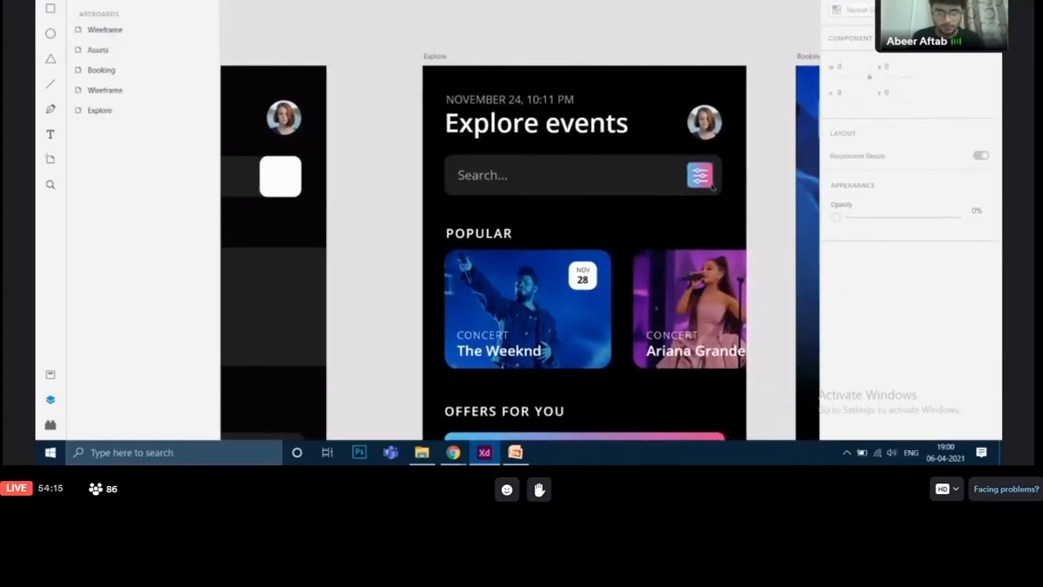
pyautogui.click(700, 174)
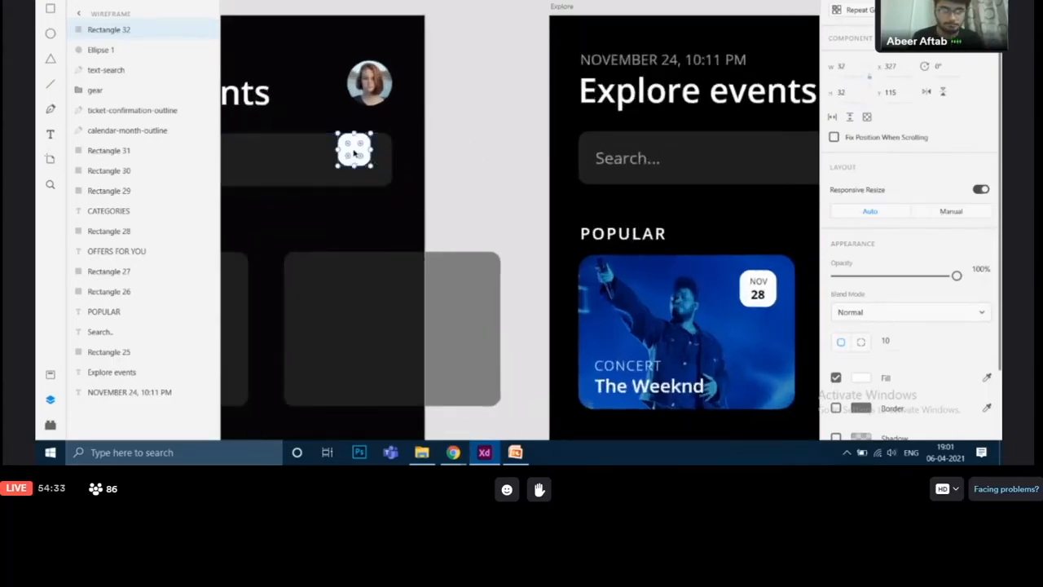
pyautogui.moveTo(355, 150); pyautogui.dragTo(368, 159)
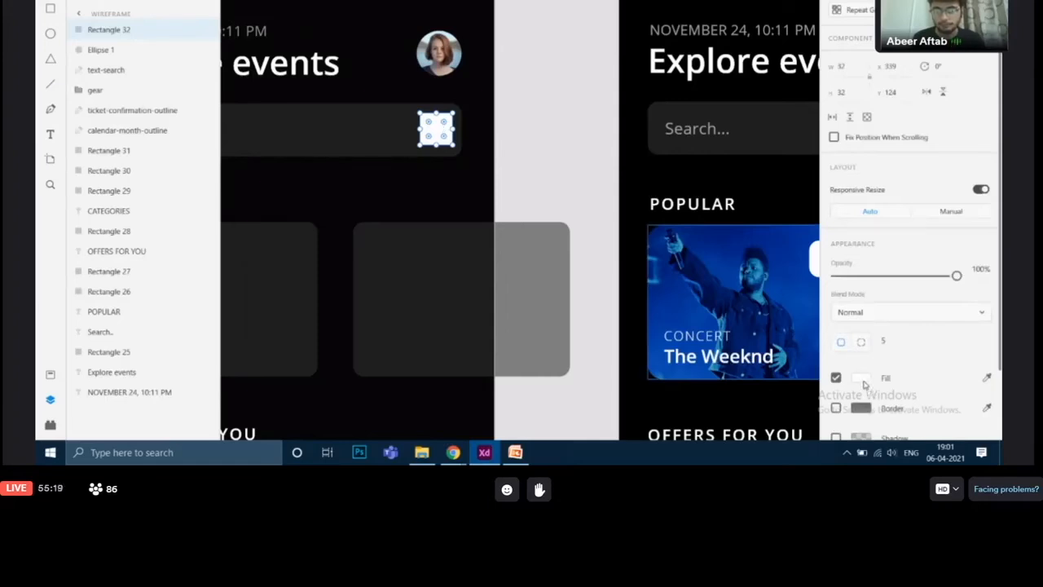
# Change the square's red fill to a linear gradient running horizontally left to right.
pyautogui.click(861, 378)
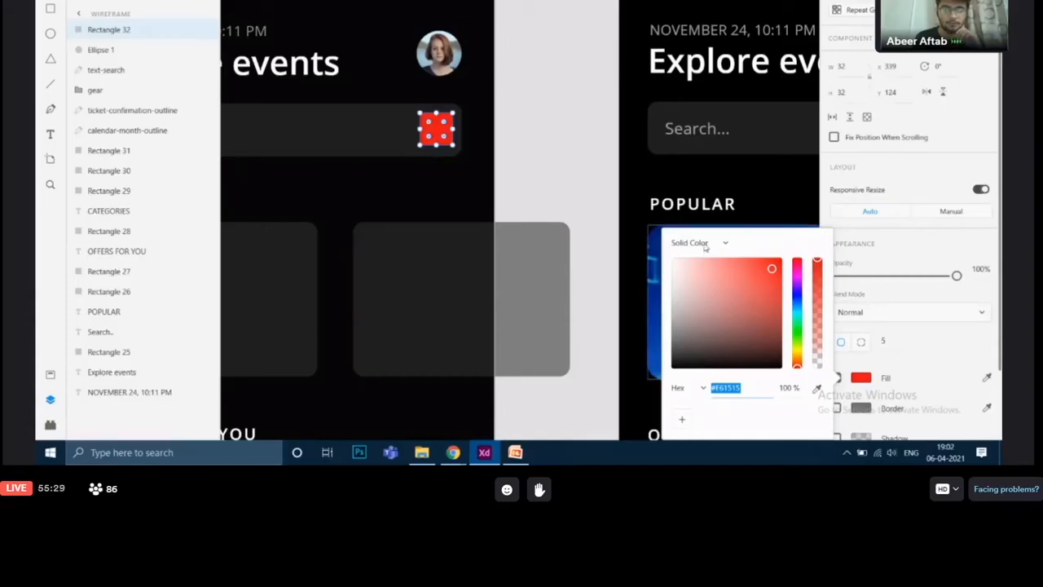
pyautogui.click(699, 242)
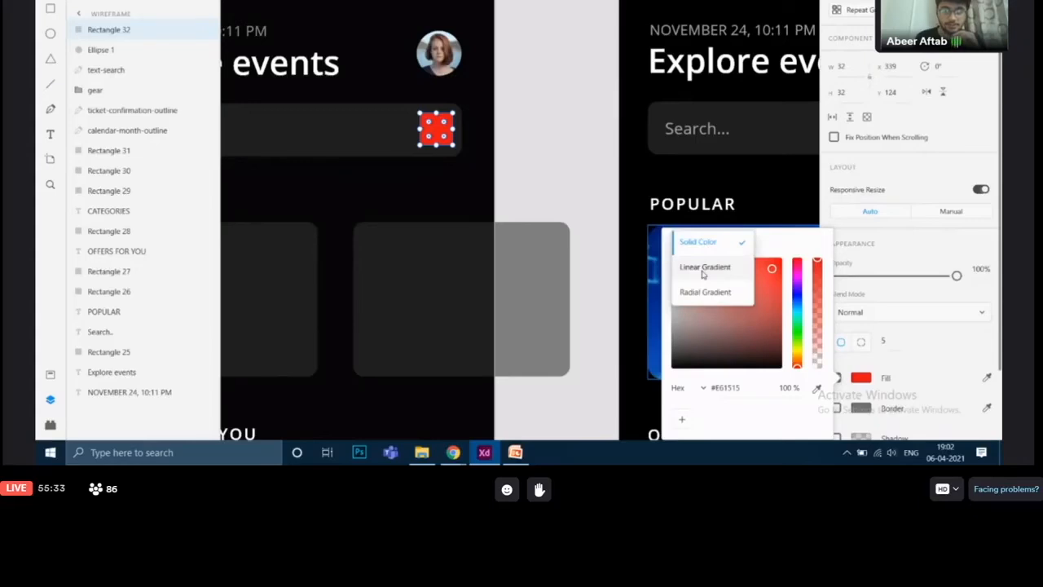
pyautogui.click(705, 268)
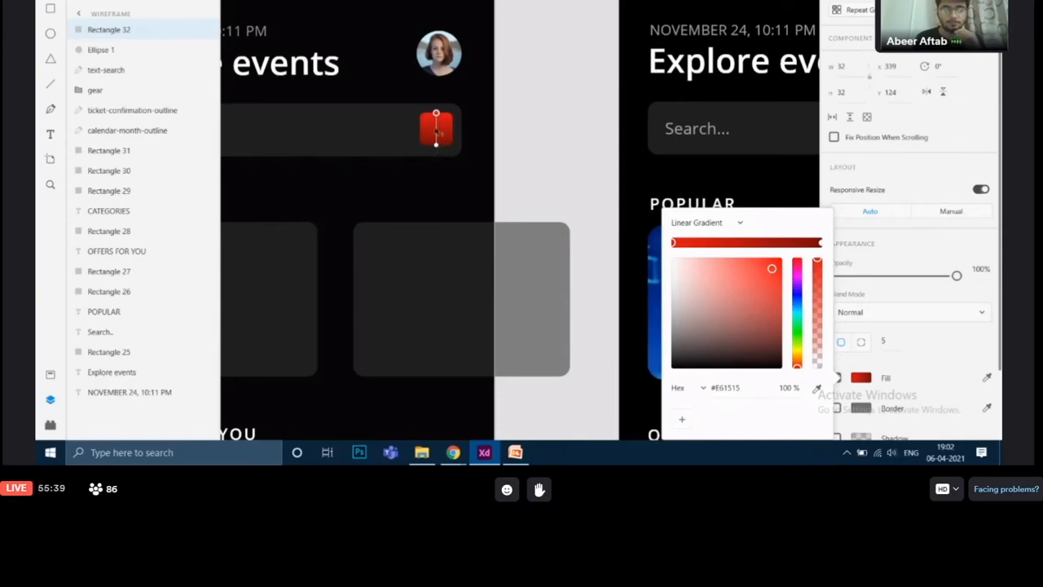
pyautogui.moveTo(436, 113); pyautogui.dragTo(420, 132)
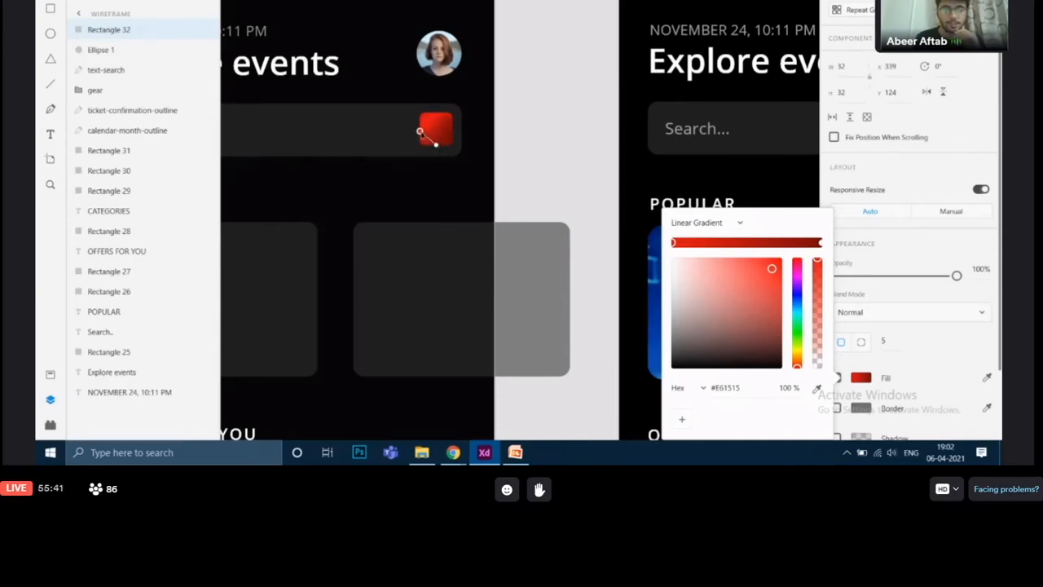
pyautogui.moveTo(772, 267); pyautogui.dragTo(773, 318)
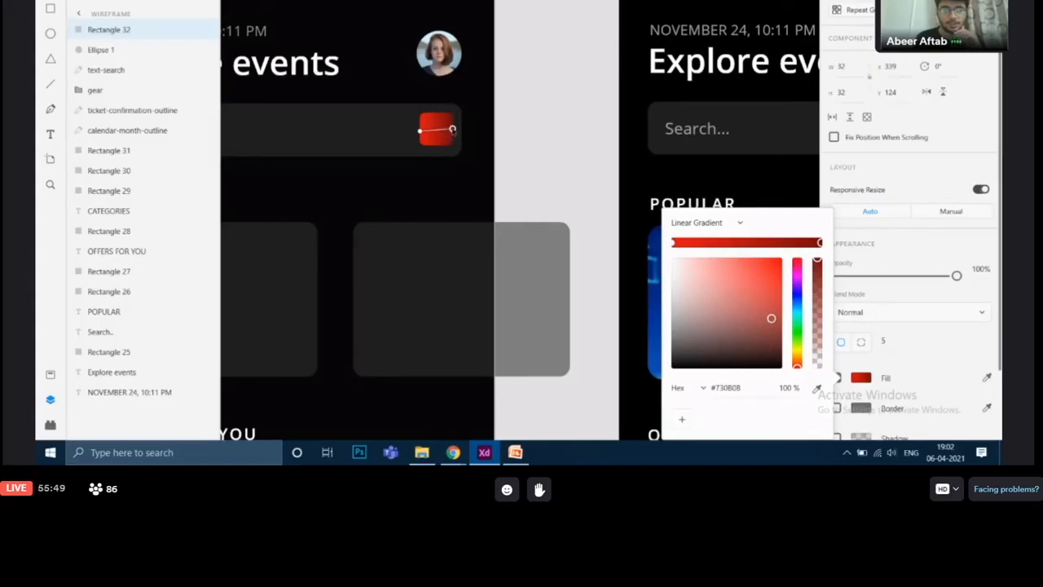
pyautogui.moveTo(518, 114)
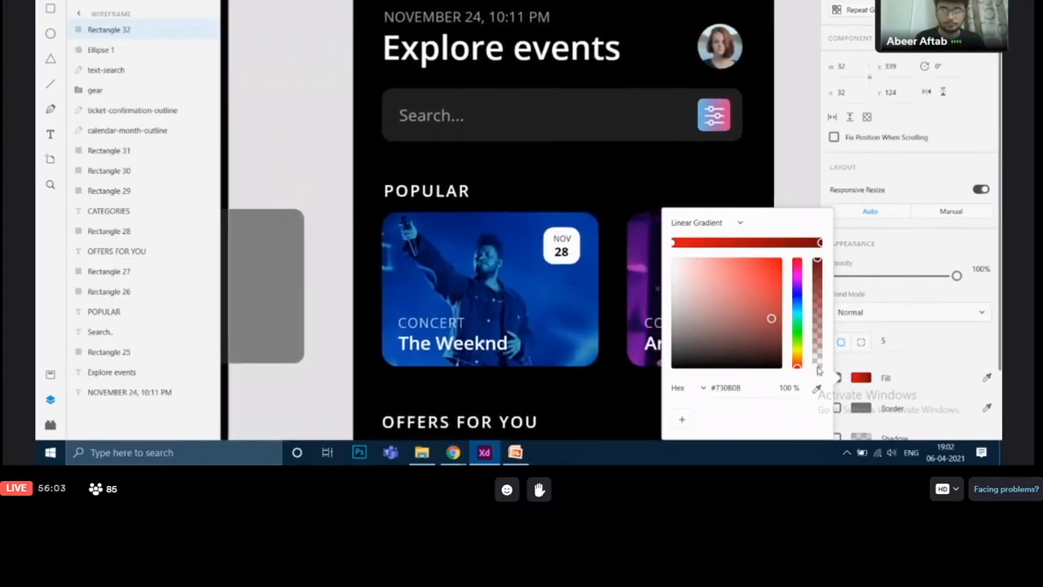
pyautogui.moveTo(818, 390)
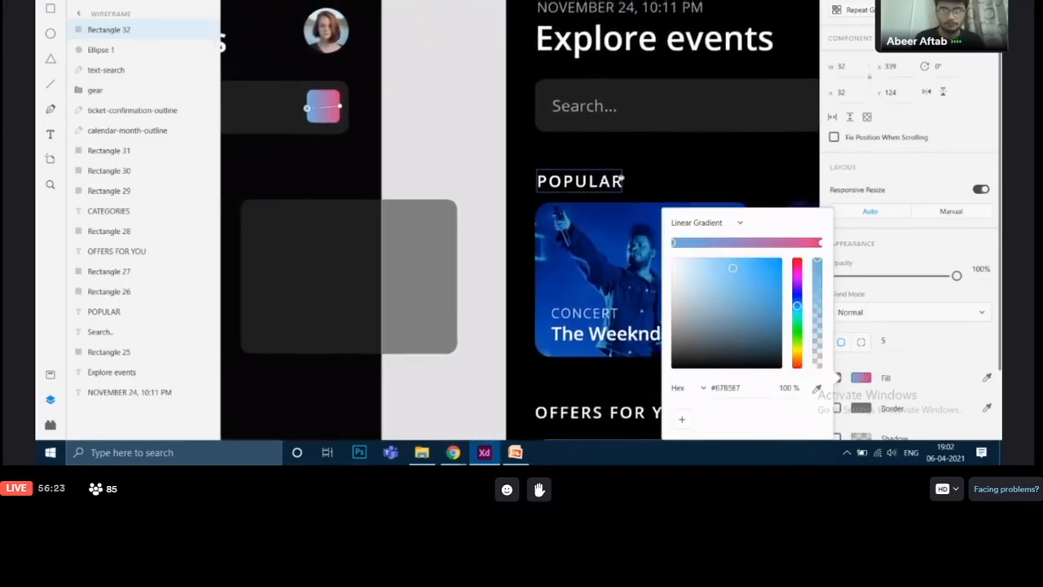
# Keep the pink-to-blue gradient on the square and dismiss the colour picker.
pyautogui.click(698, 222)
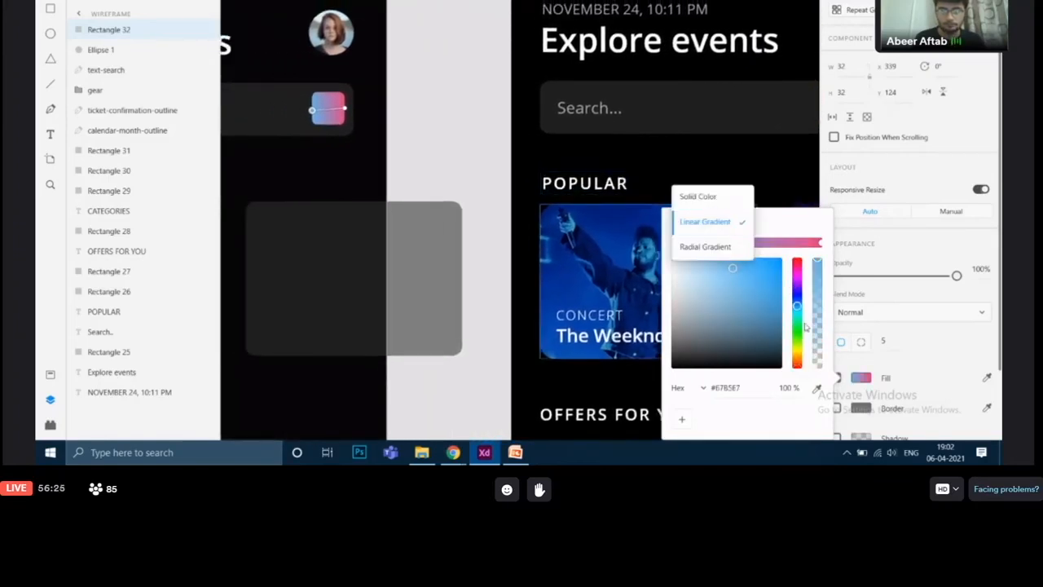
pyautogui.click(466, 168)
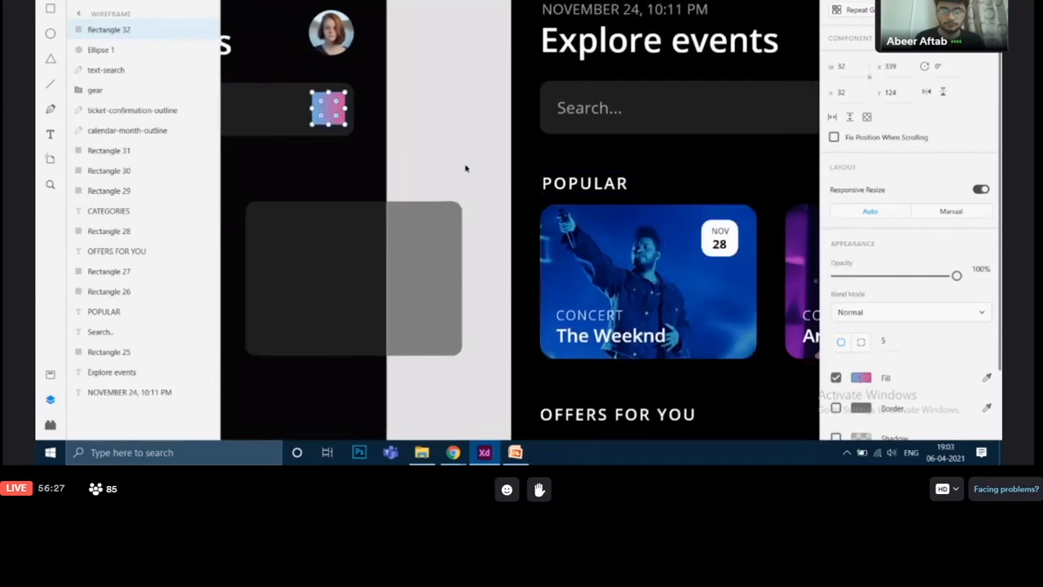